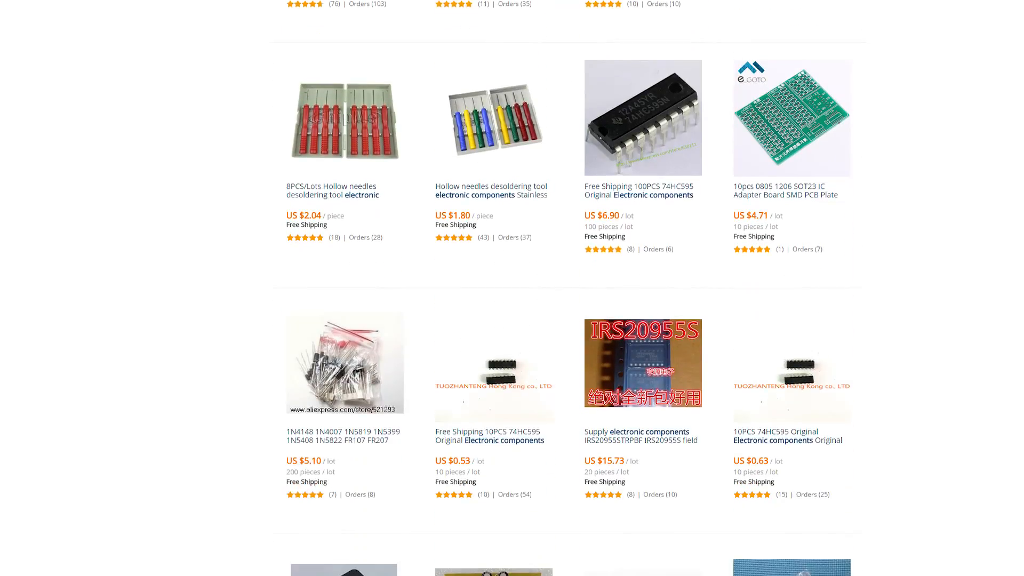
pyautogui.scroll(-3)
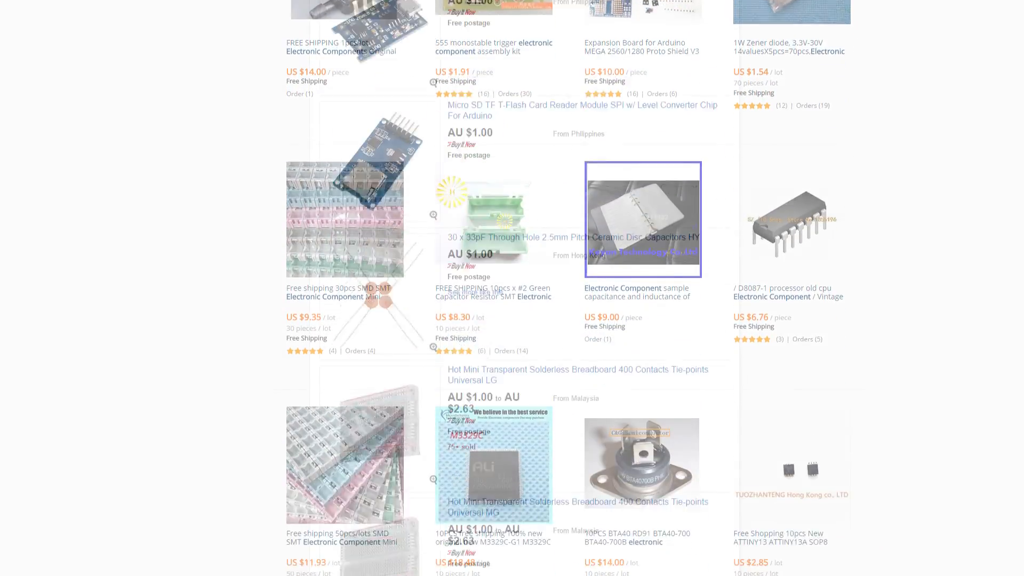
pyautogui.scroll(-3)
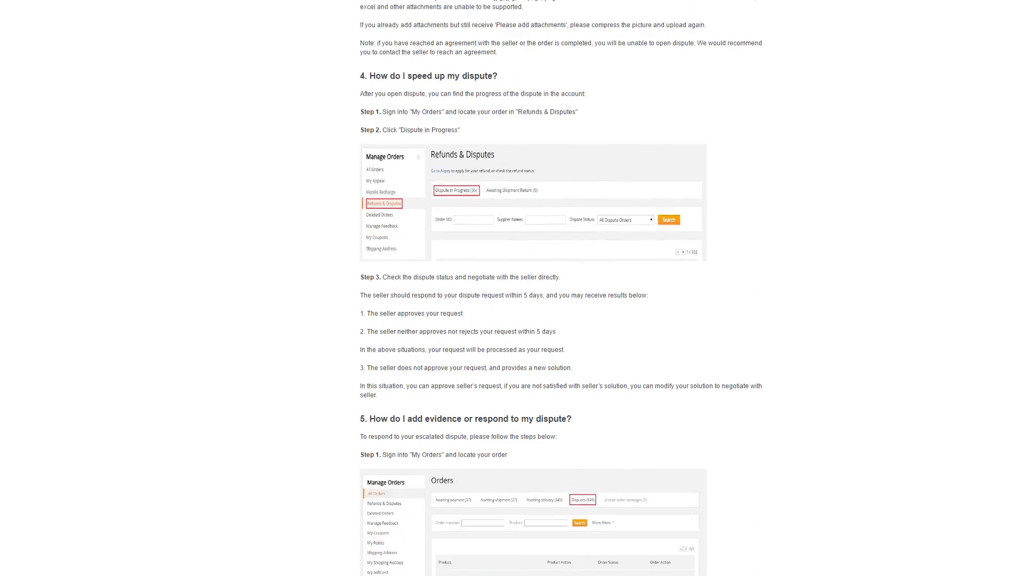
pyautogui.scroll(-3)
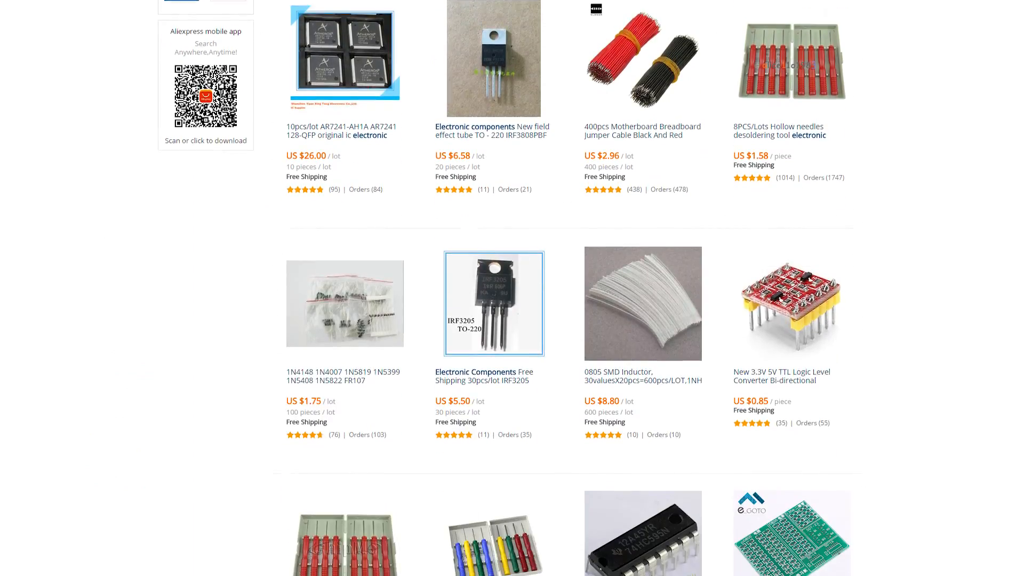
pyautogui.scroll(-3)
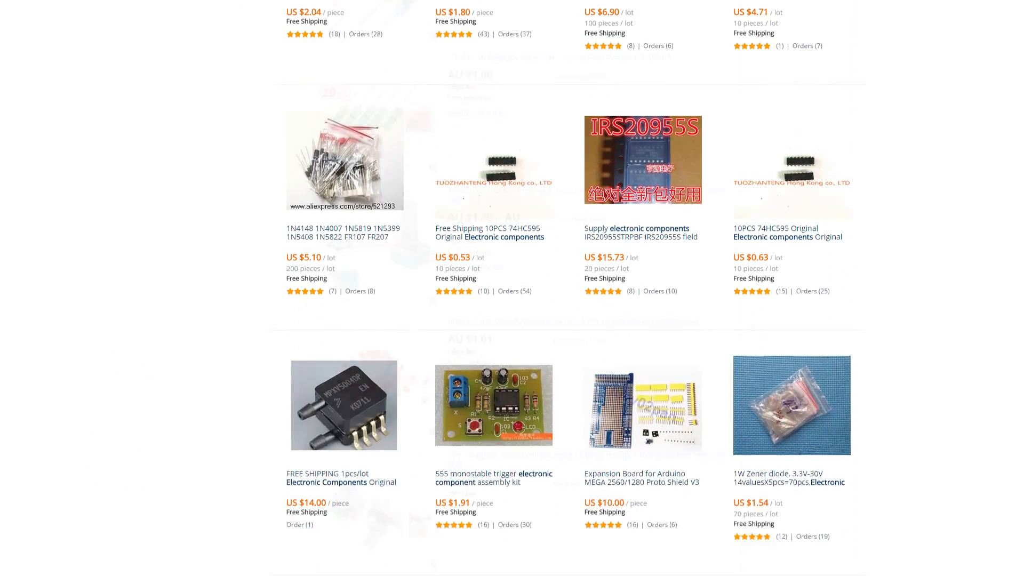
pyautogui.scroll(-3)
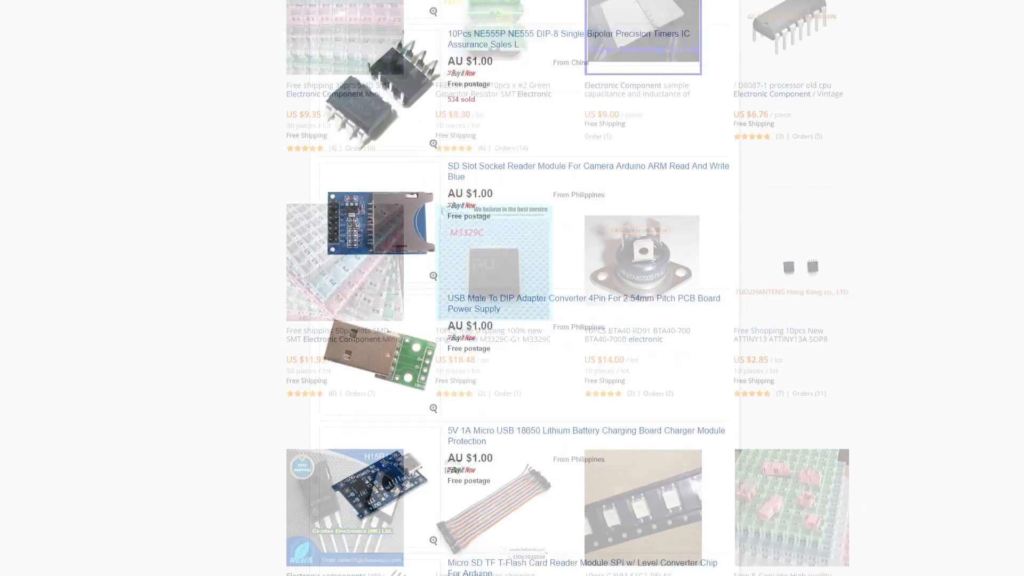
pyautogui.scroll(3)
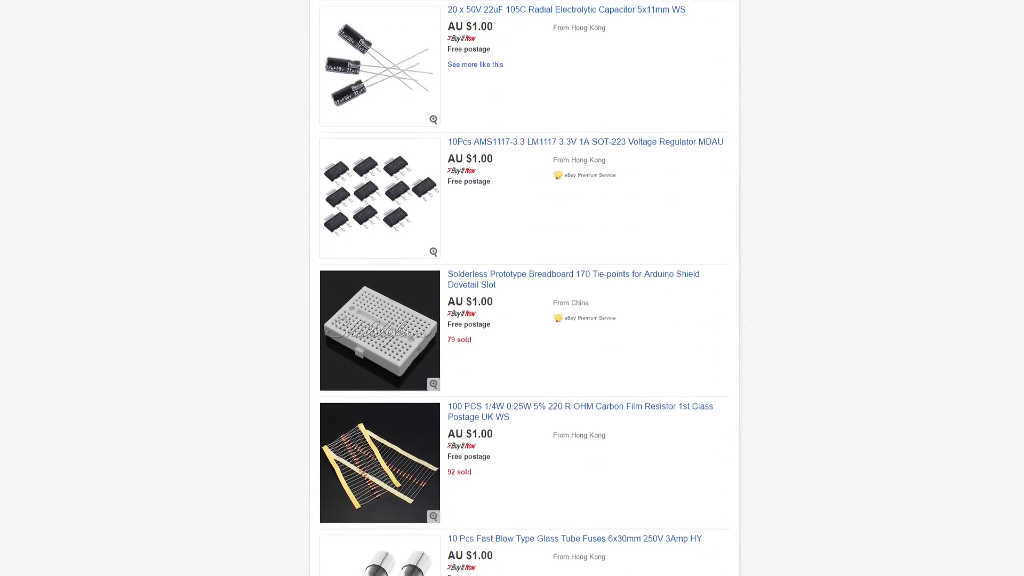
pyautogui.scroll(-3)
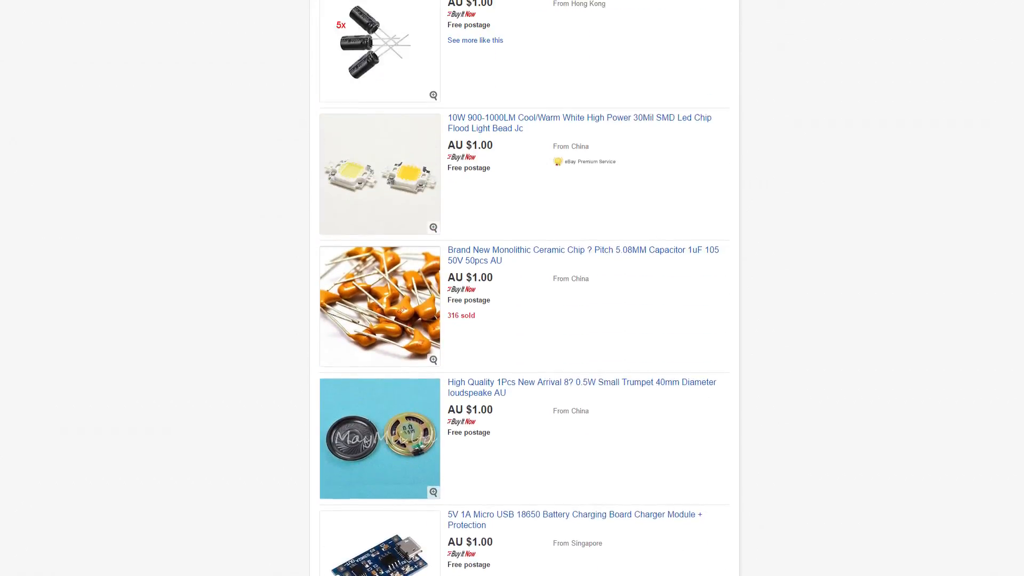